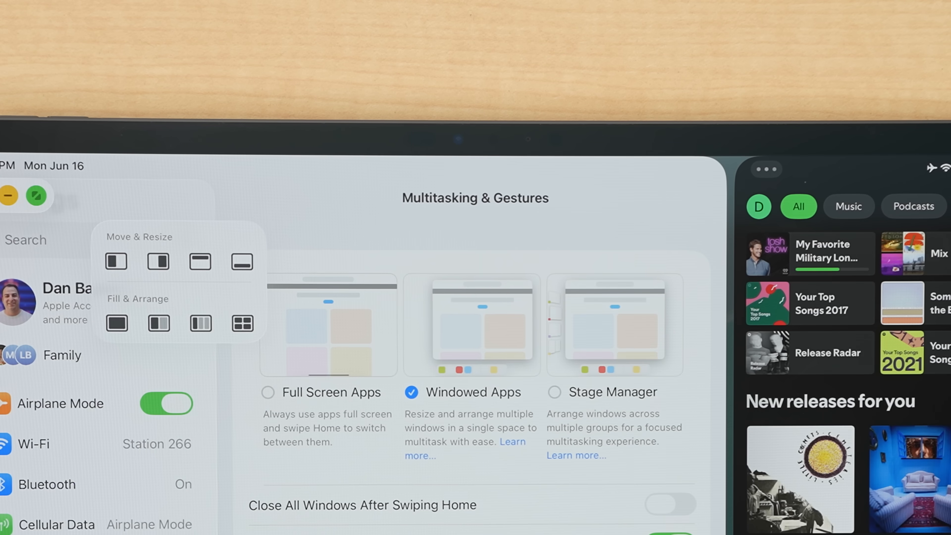
# Step: Resize the floating Spotify window using its corner grabber over the Home Screen
pyautogui.scroll(-3)
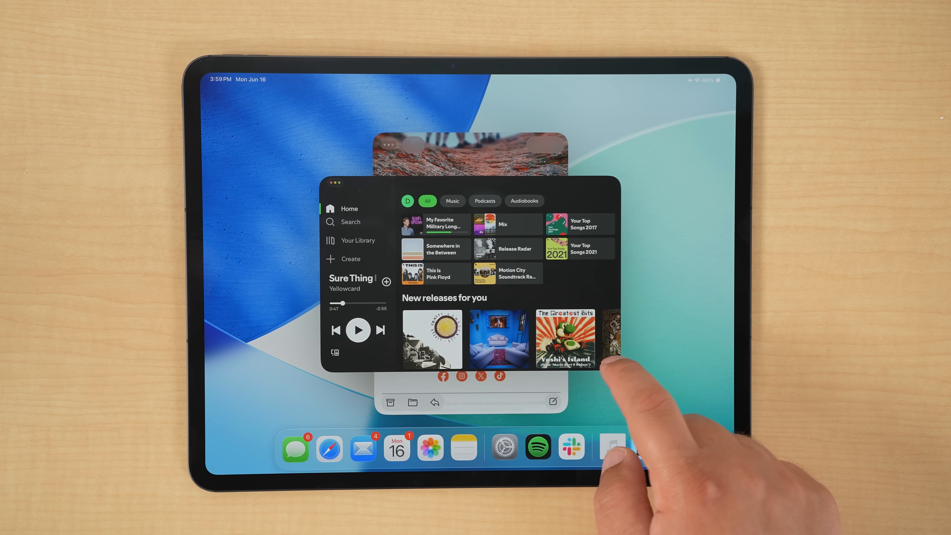
pyautogui.click(502, 450)
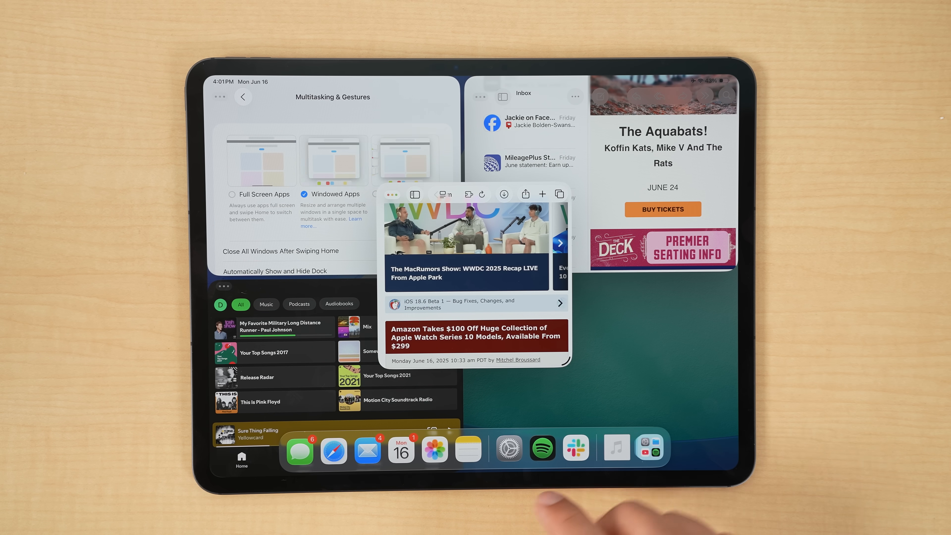
# Step: Use Fill & Arrange to tile Settings, Spotify and Safari into three columns
pyautogui.click(468, 449)
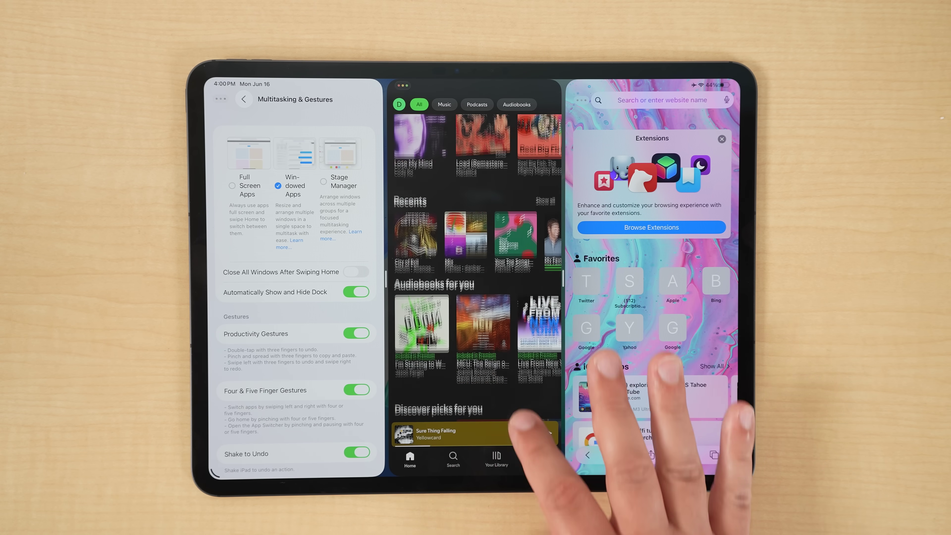
pyautogui.scroll(3)
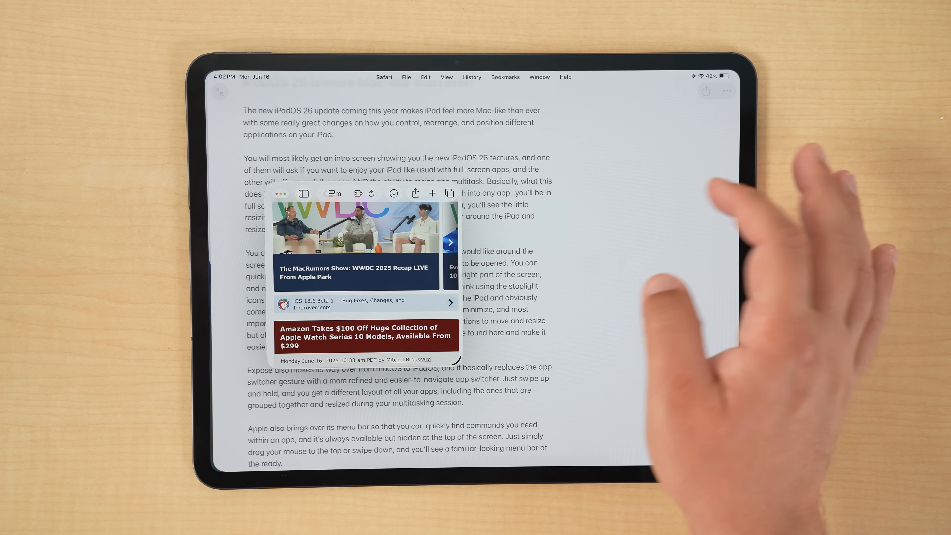
# Step: Bring the iPadOS 26 article full screen with the MacRumors Safari window floating on top
pyautogui.click(303, 193)
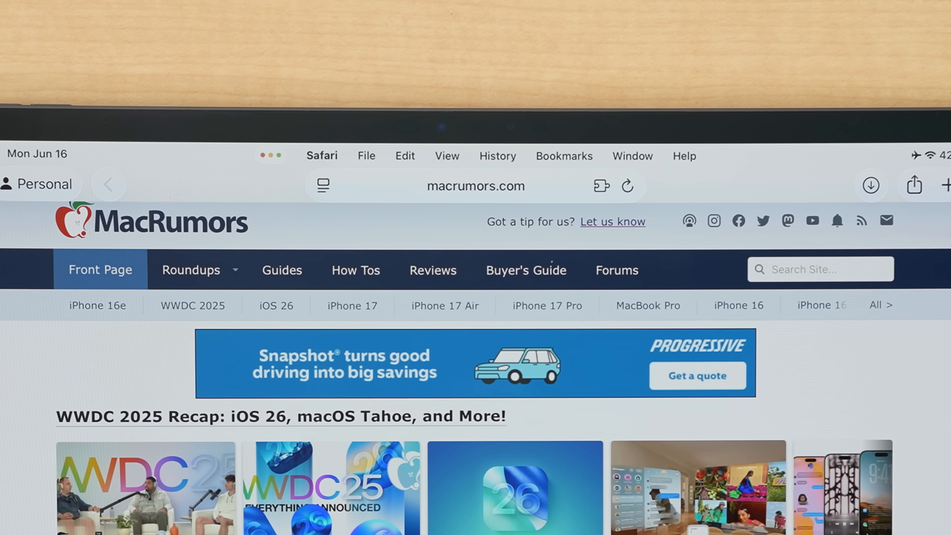
# Step: Reveal Safari's menu bar (Safari, File, Edit, View, History) above the MacRumors page
pyautogui.click(366, 156)
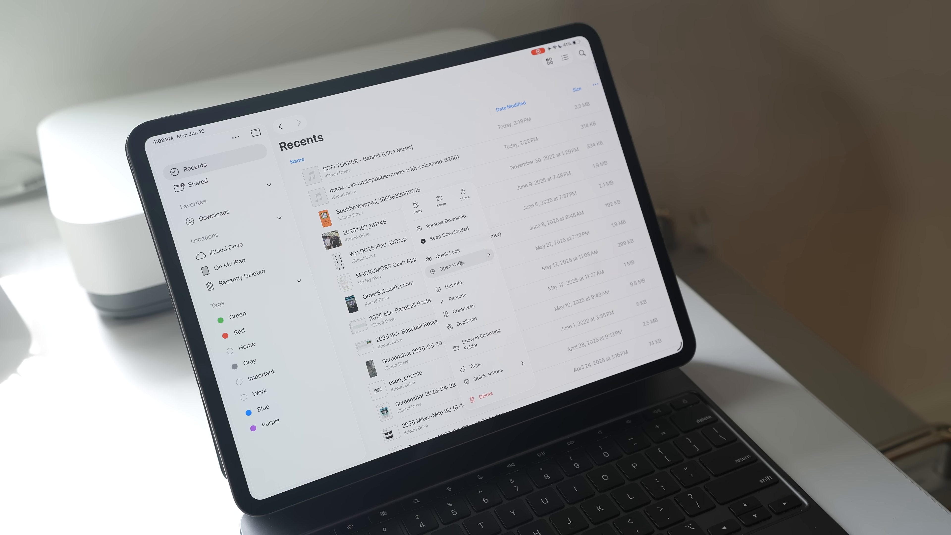
# Step: Show Open With options for SpotifyWrapped, then open the WWDC25 iPad AirDrop document in Preview
pyautogui.click(454, 284)
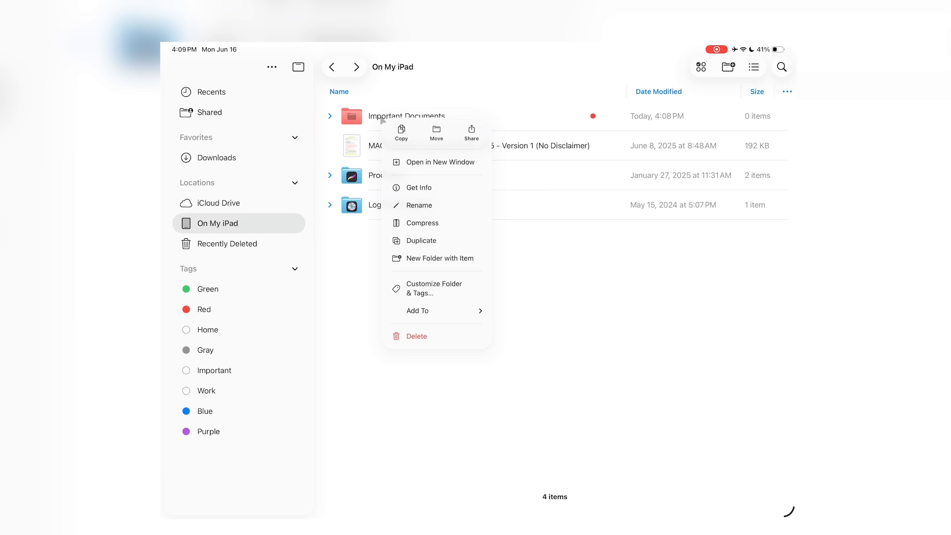
pyautogui.click(417, 310)
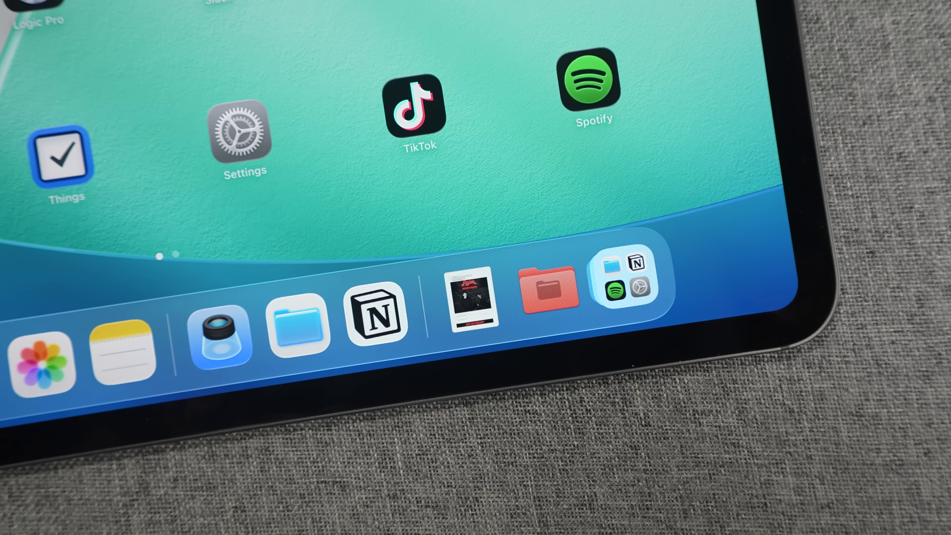
pyautogui.click(294, 324)
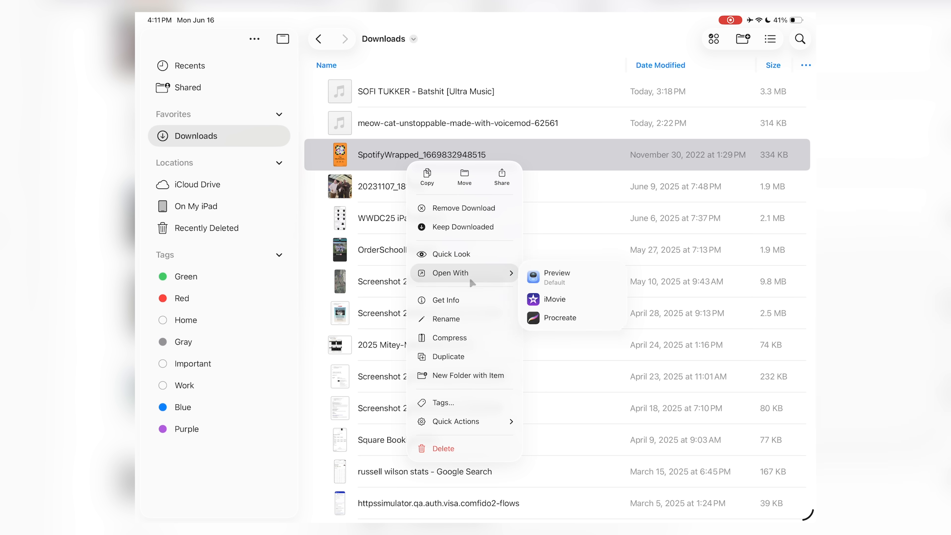
pyautogui.click(557, 273)
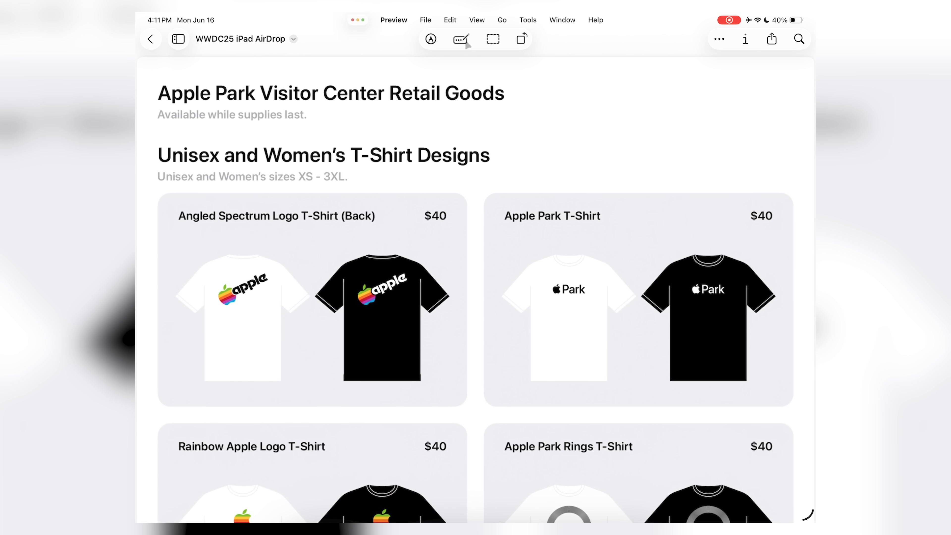
# Step: Toggle Markup on and off on the Apple Park retail goods document in Preview
pyautogui.click(492, 38)
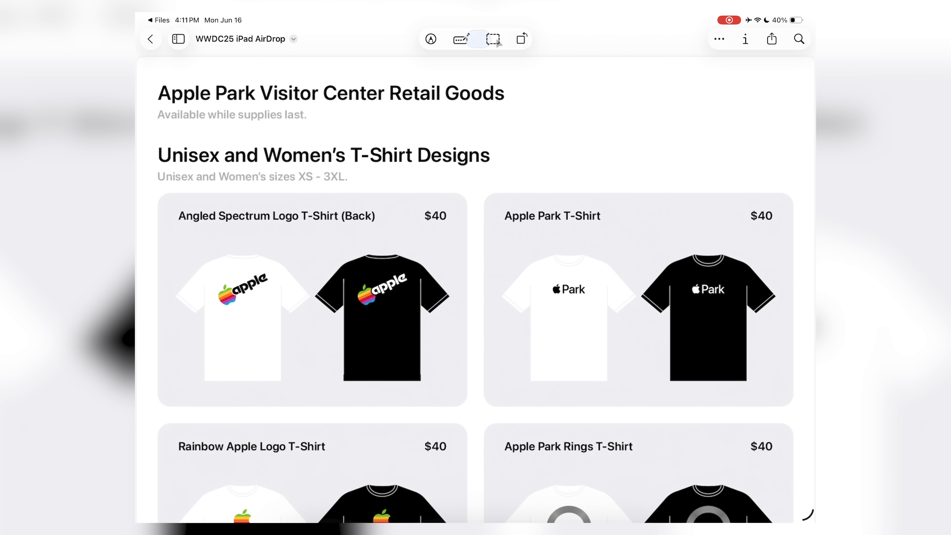
pyautogui.click(460, 39)
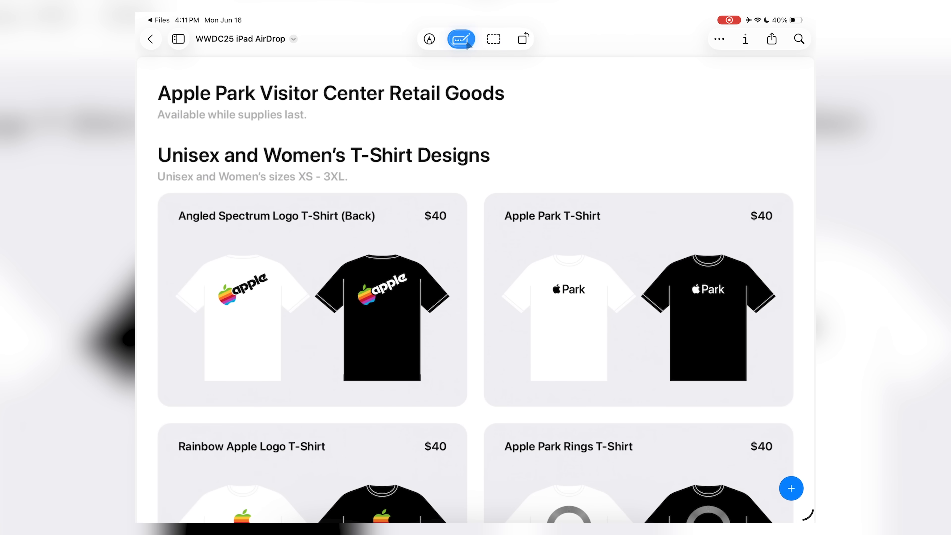
pyautogui.click(460, 38)
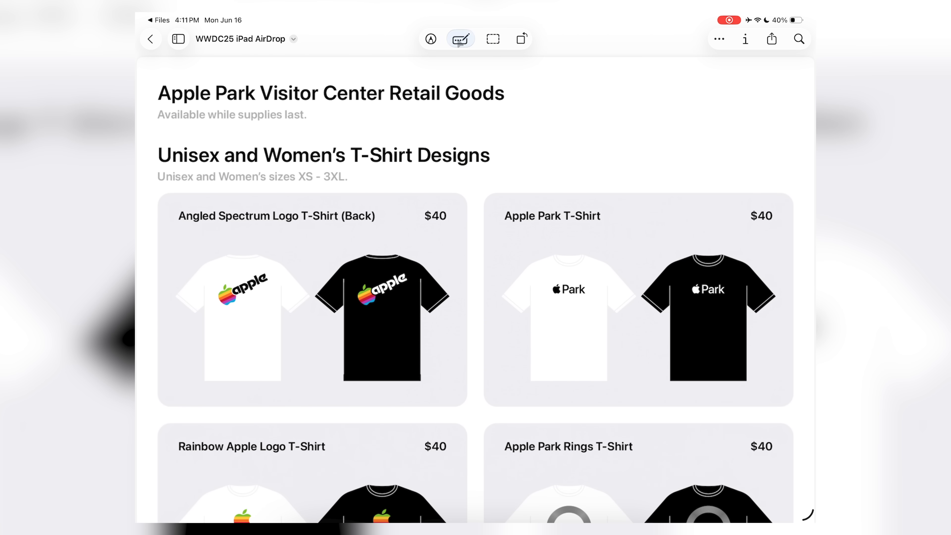